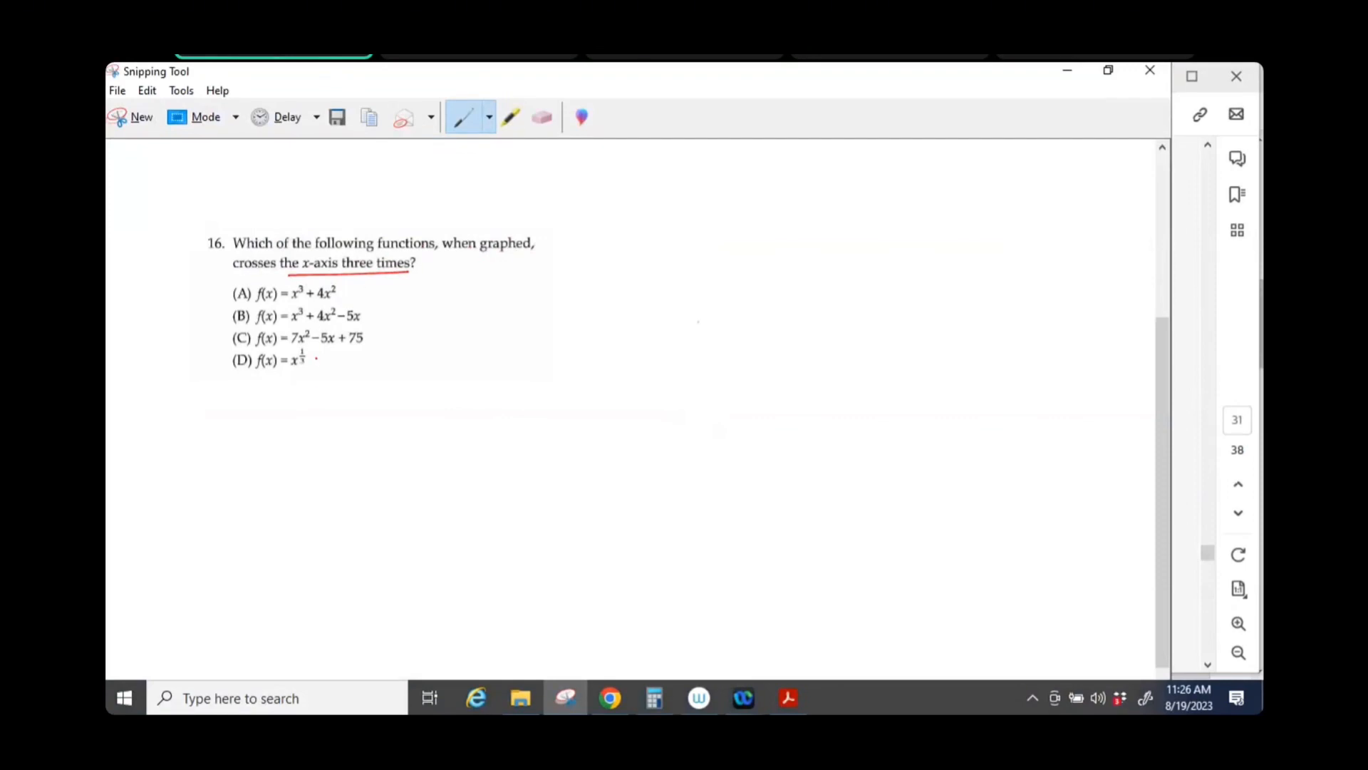
- Cross out options C and D and tick options A and B as candidates
left_click_drag(305, 373, 323, 354)
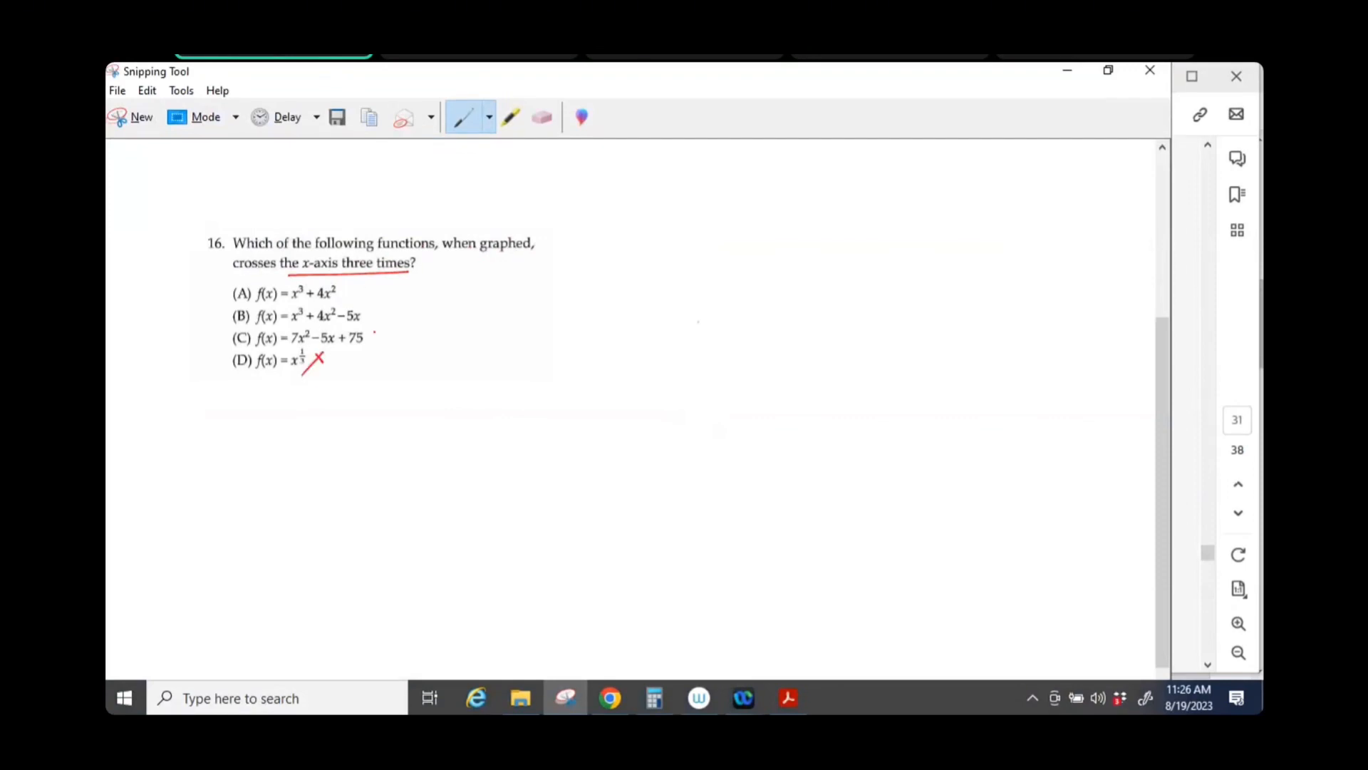
left_click_drag(366, 332, 379, 345)
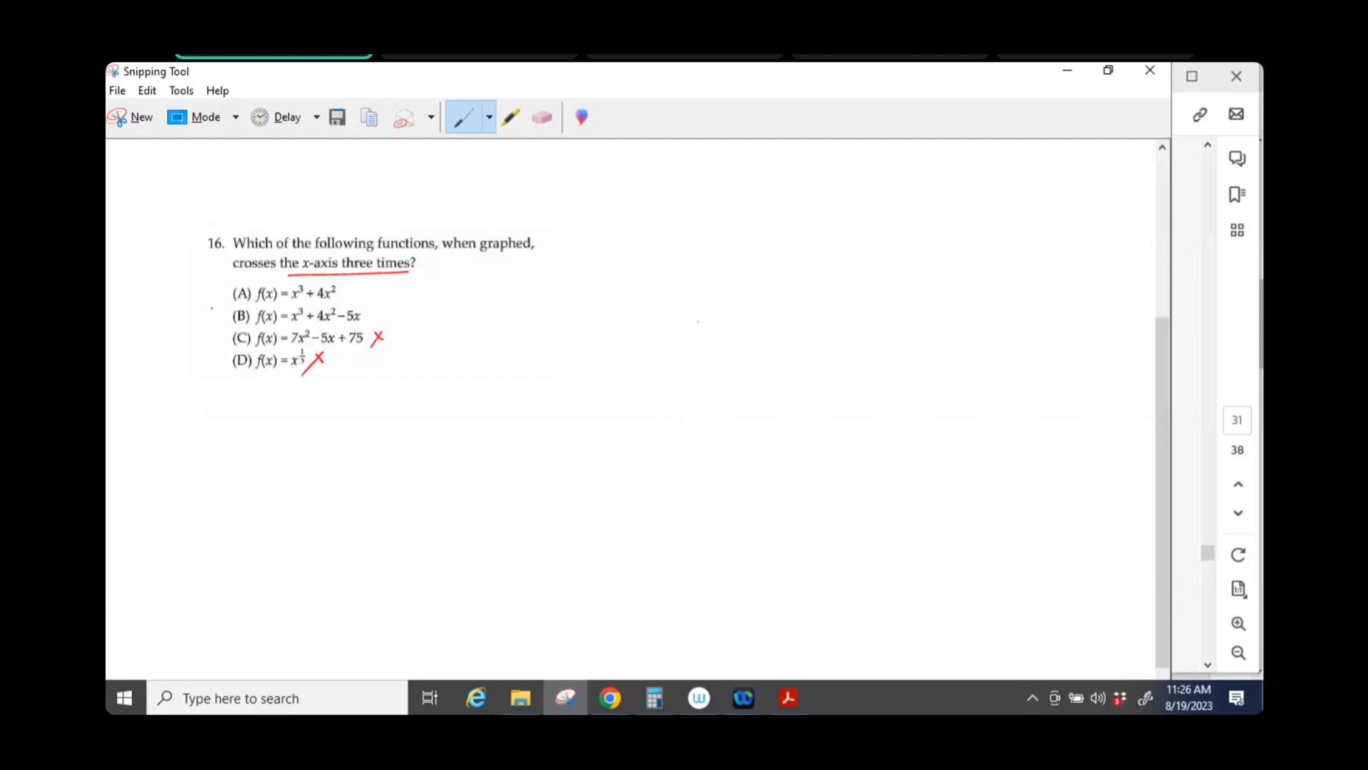
left_click_drag(218, 295, 228, 290)
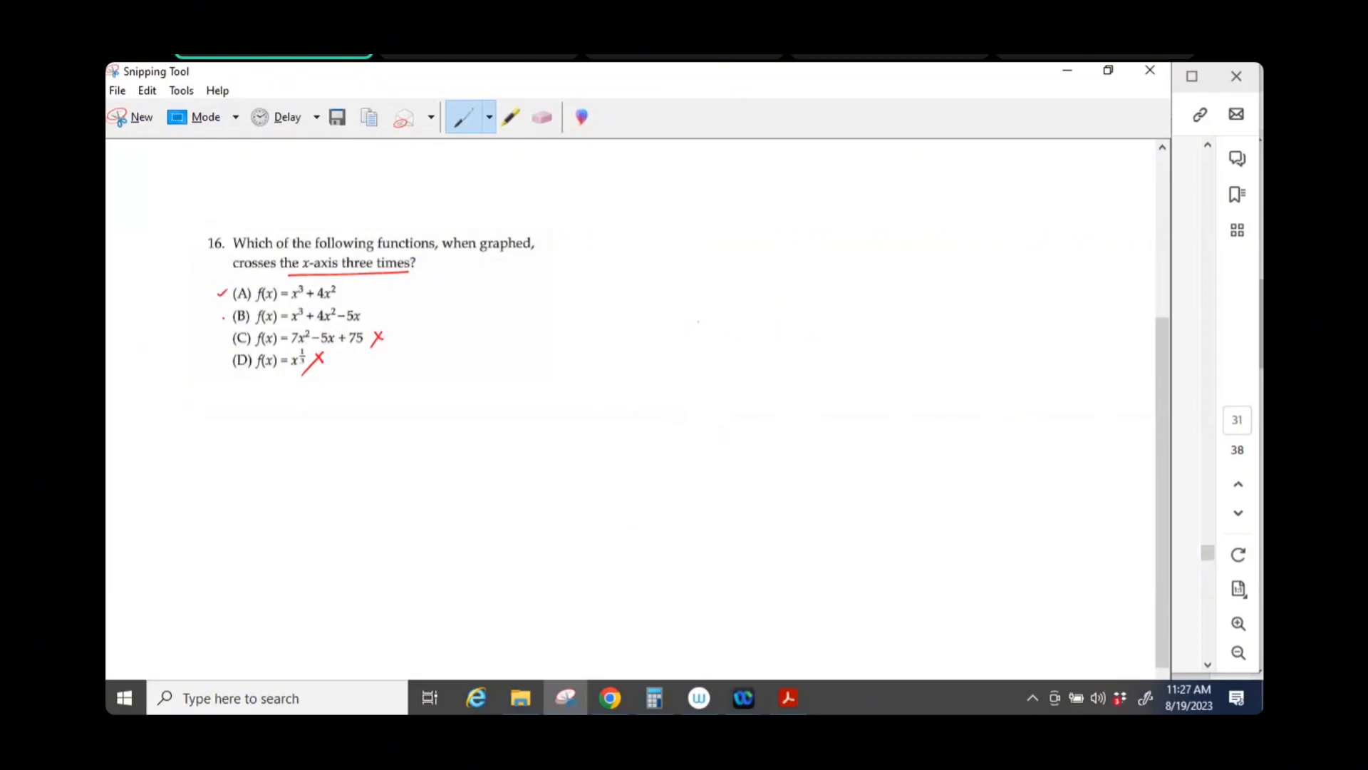
left_click(221, 315)
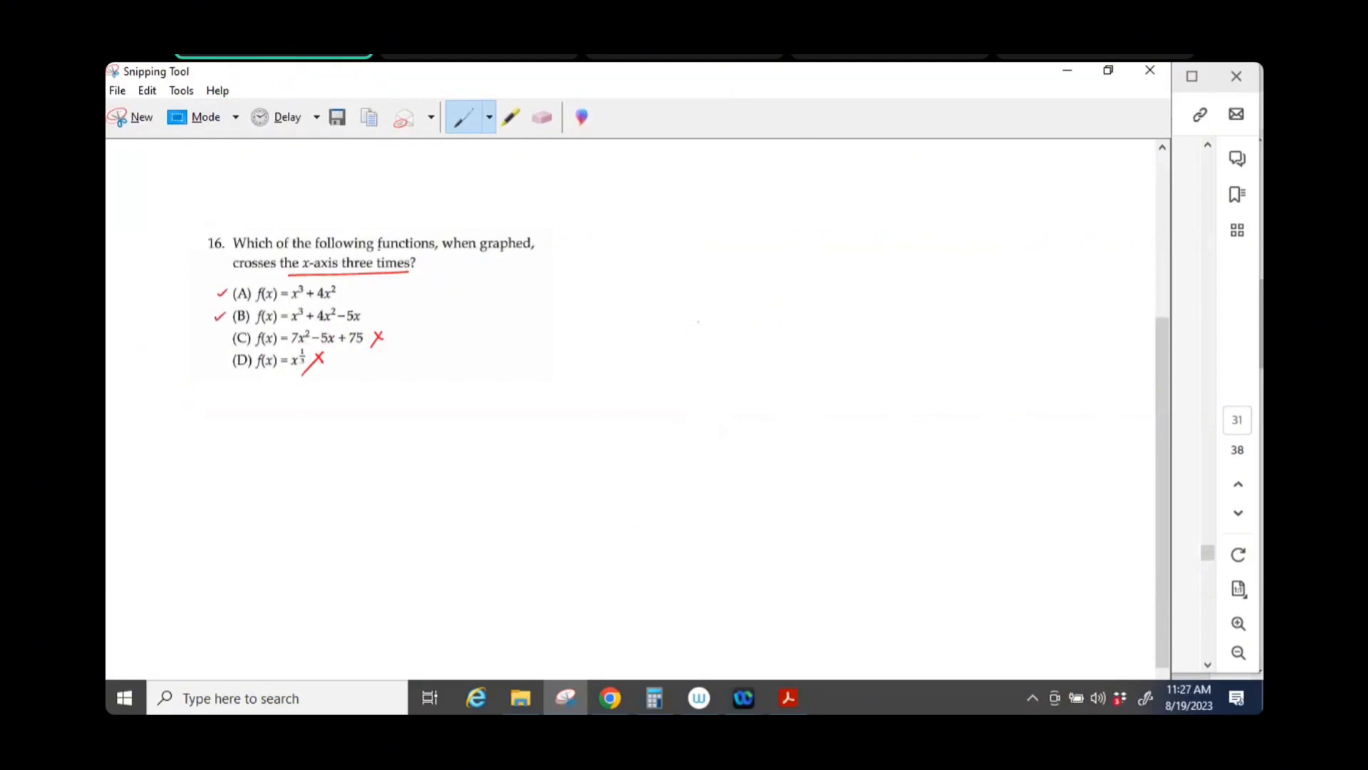
- Highlight the phrase 'the x-axis three times?' in the question
left_click(512, 116)
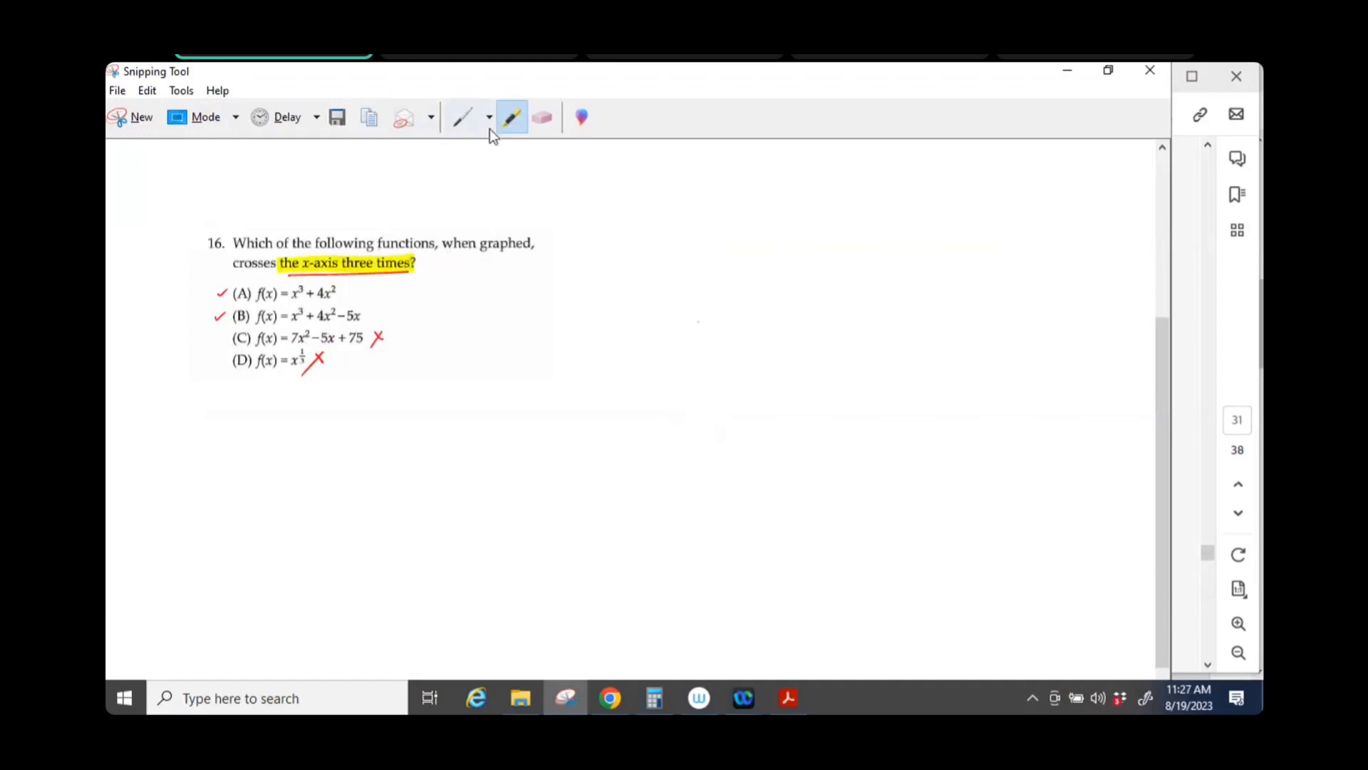
left_click(463, 116)
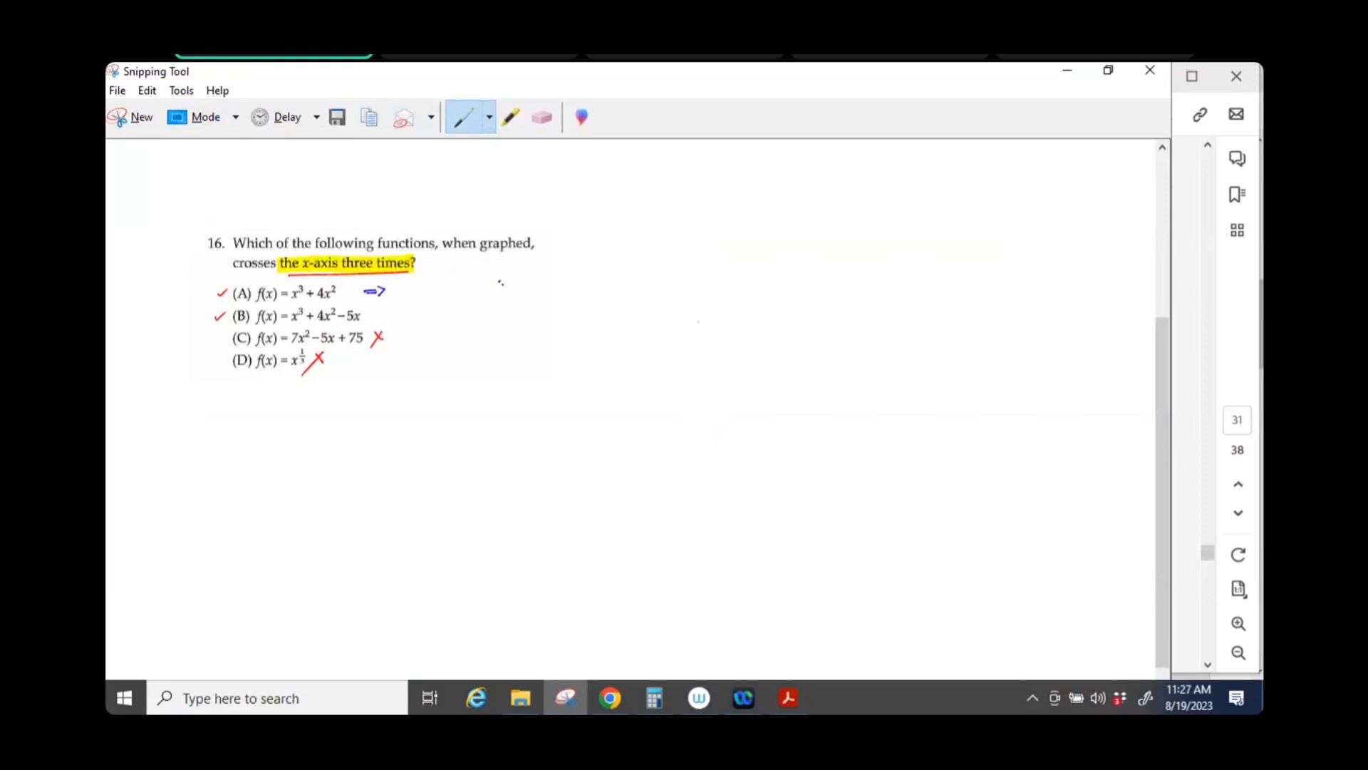
- Handwrite option A factored as 0 = x²(x+4) = x·x·(x+4) beside the question
left_click_drag(497, 282, 527, 282)
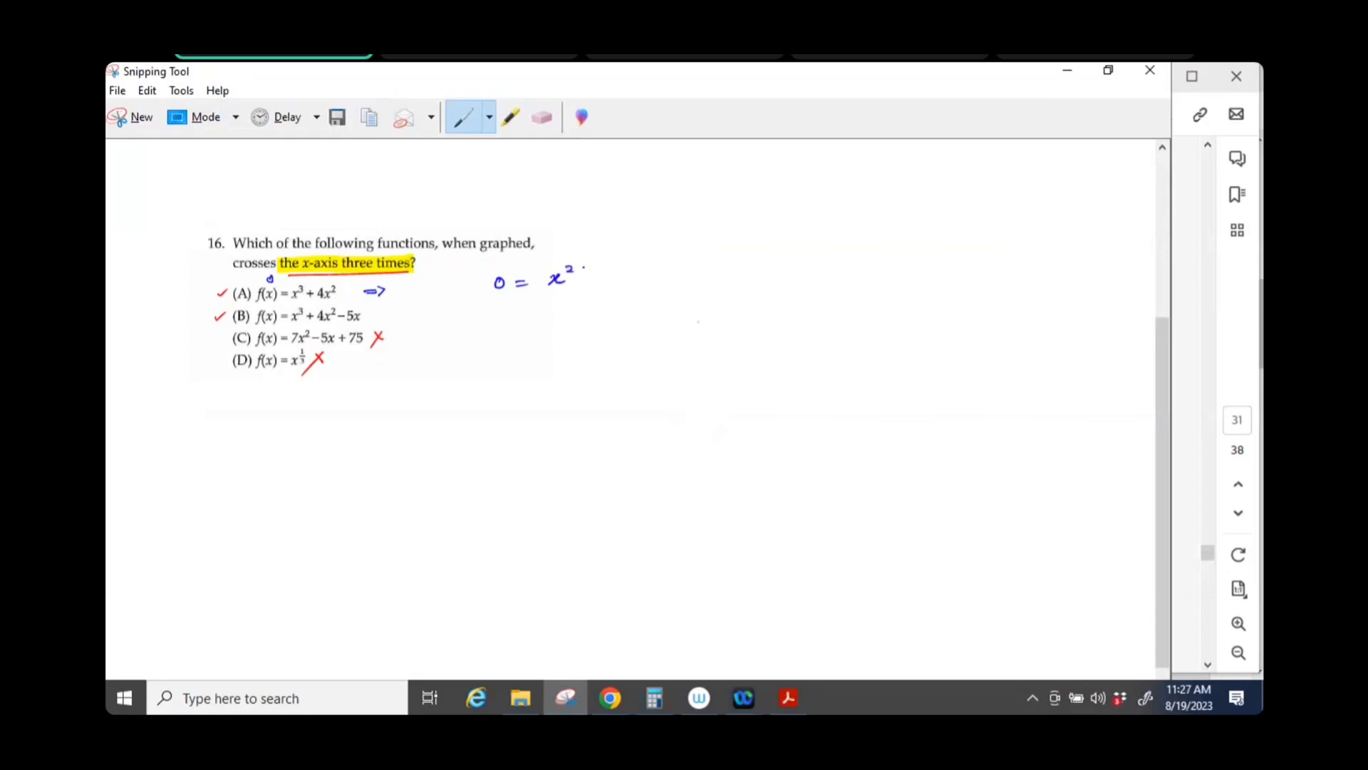
left_click_drag(580, 275, 620, 275)
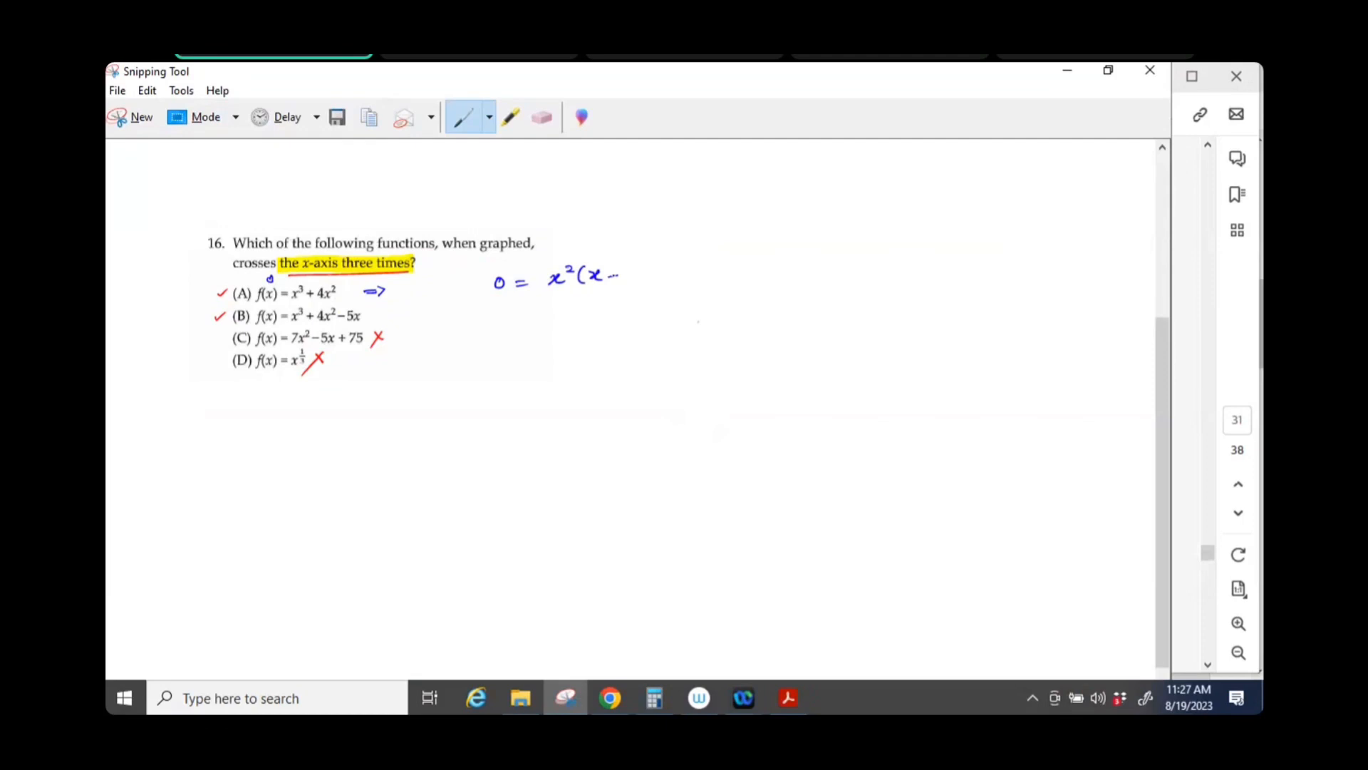
left_click_drag(601, 278, 650, 279)
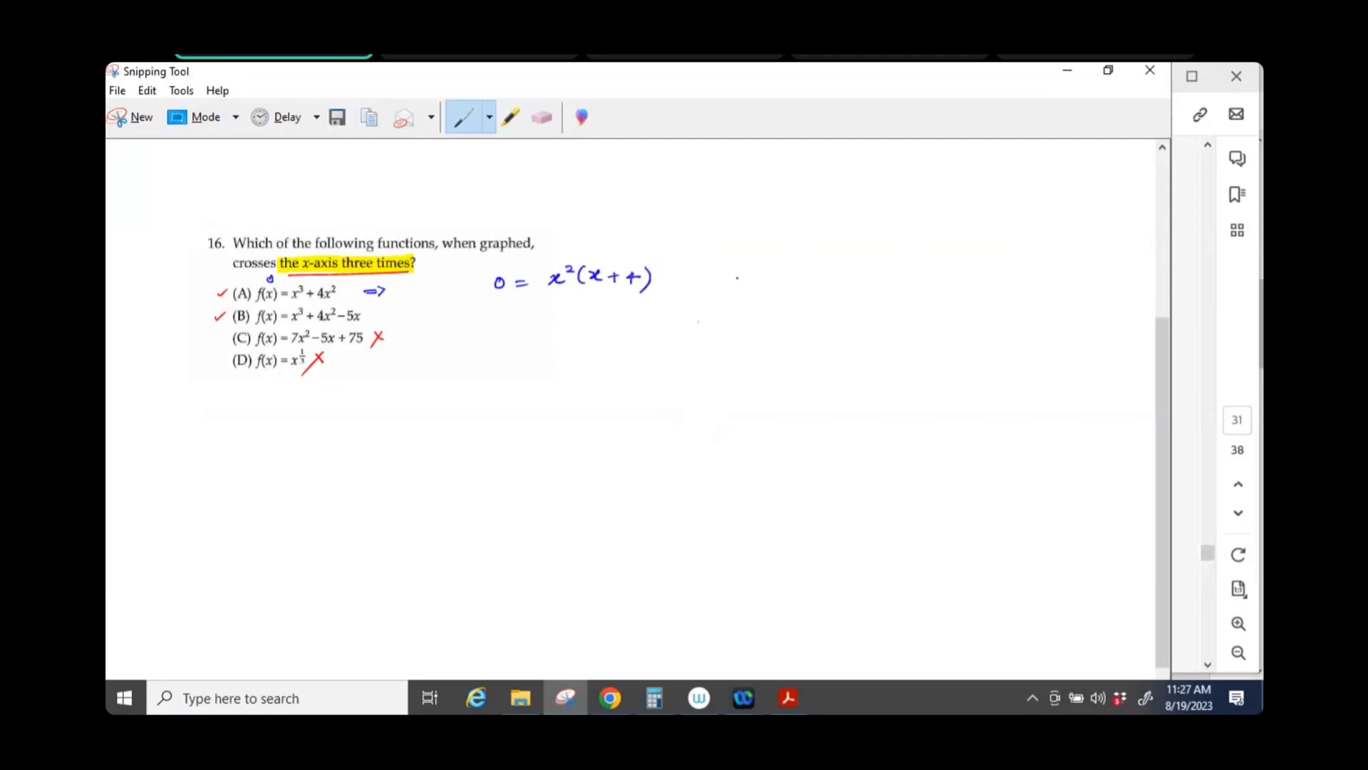
left_click_drag(672, 280, 728, 278)
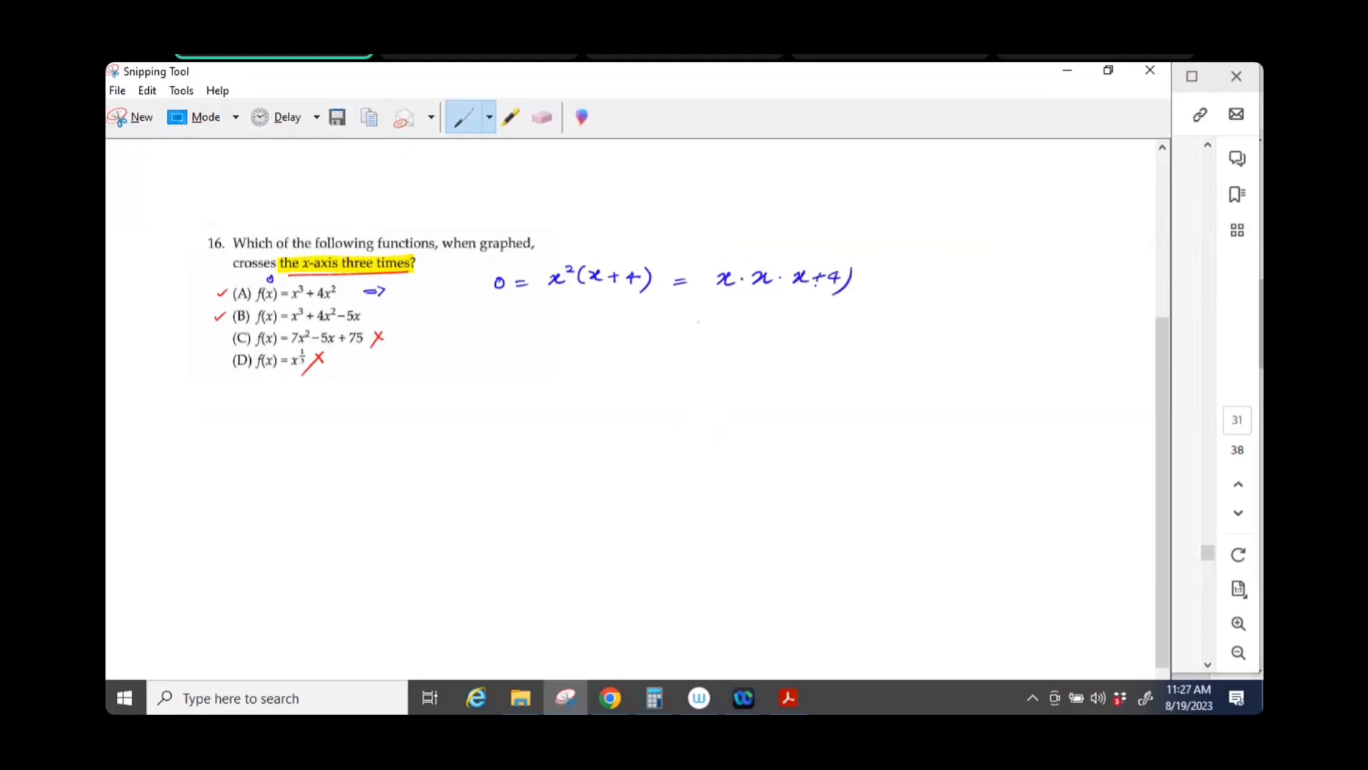
left_click_drag(789, 270, 786, 292)
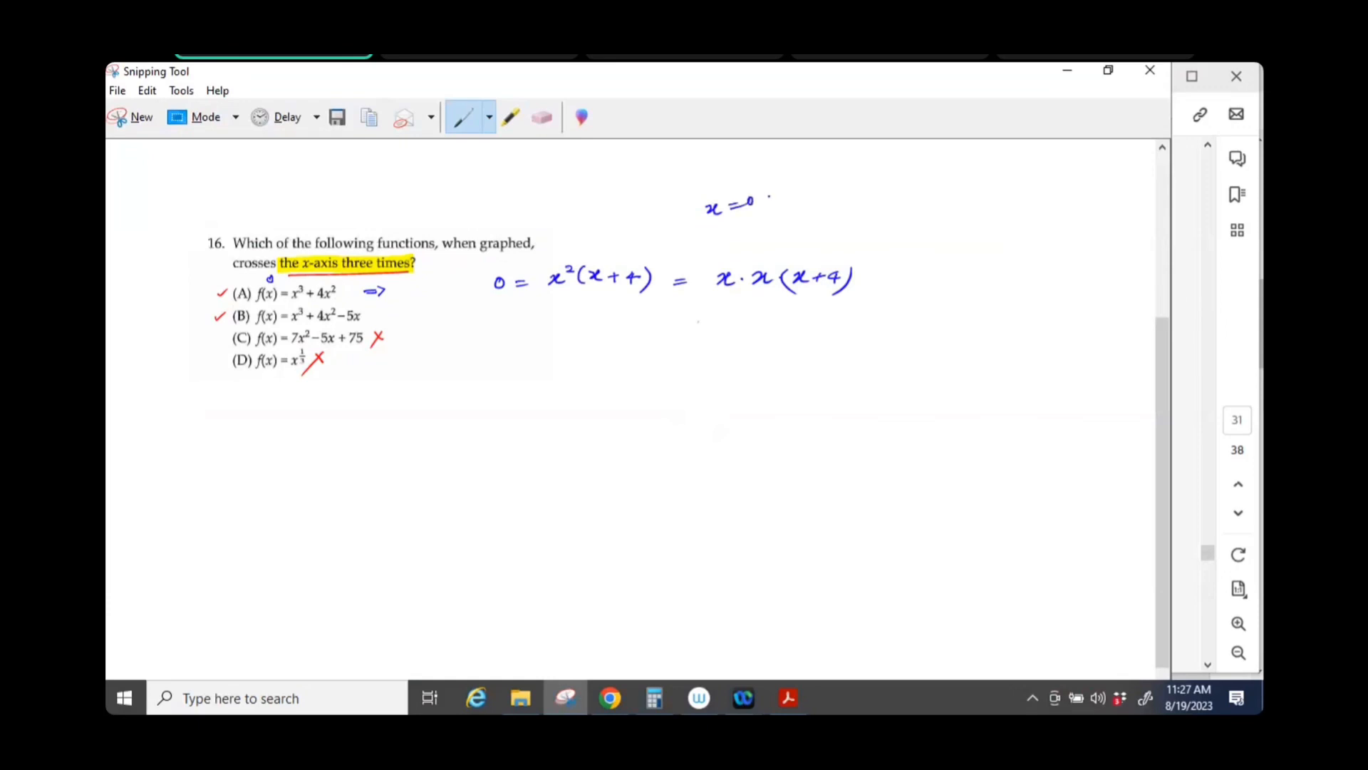
- Write roots x=0, x=0, x=-4, highlight the two zeros, and note '2 soln' by option A
left_click_drag(773, 197, 855, 197)
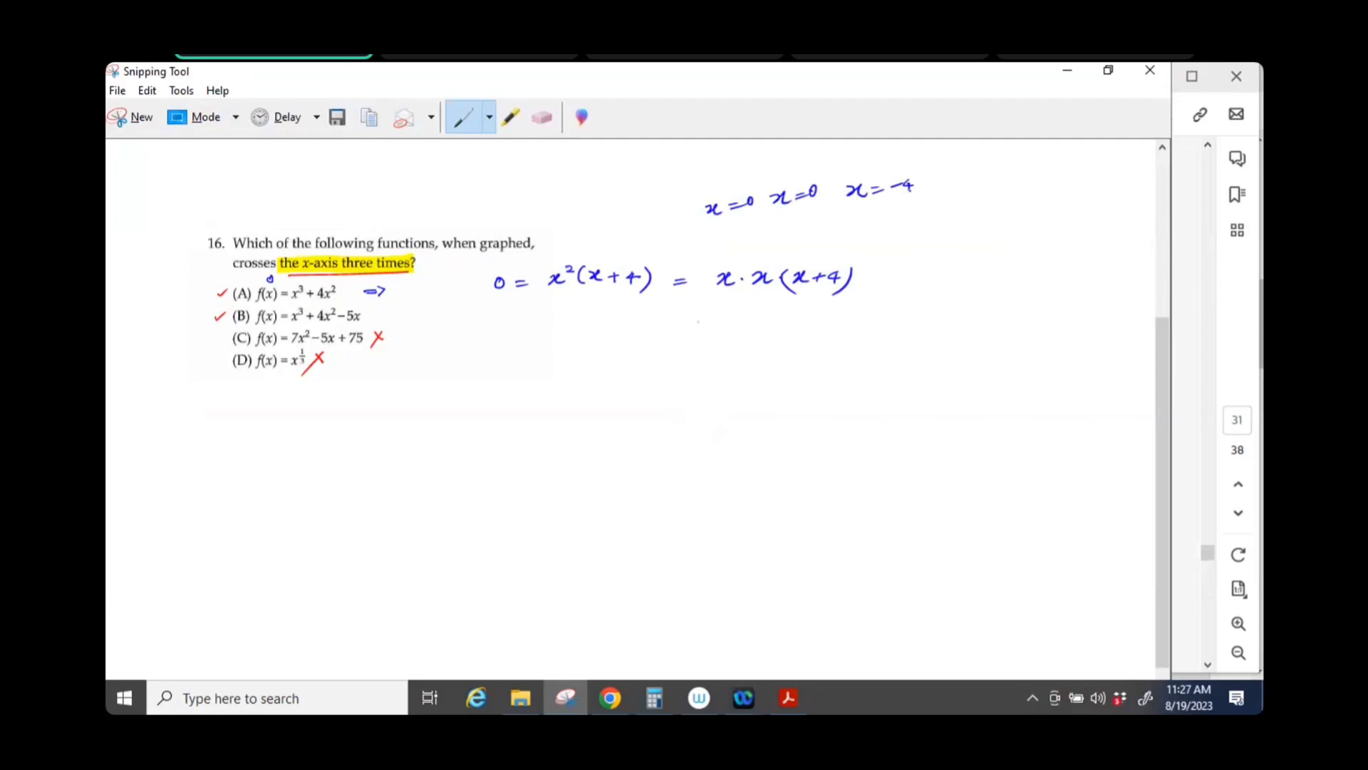
left_click(512, 115)
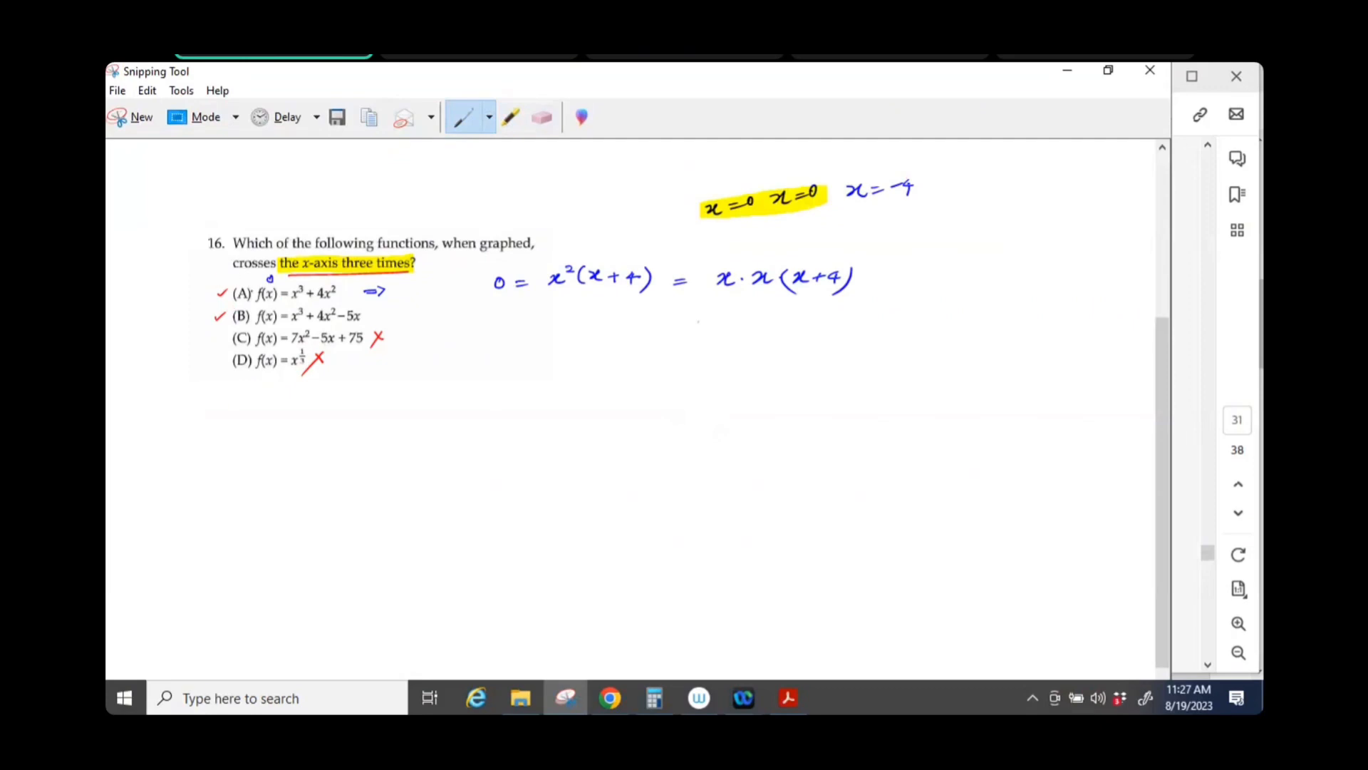
left_click_drag(208, 288, 218, 279)
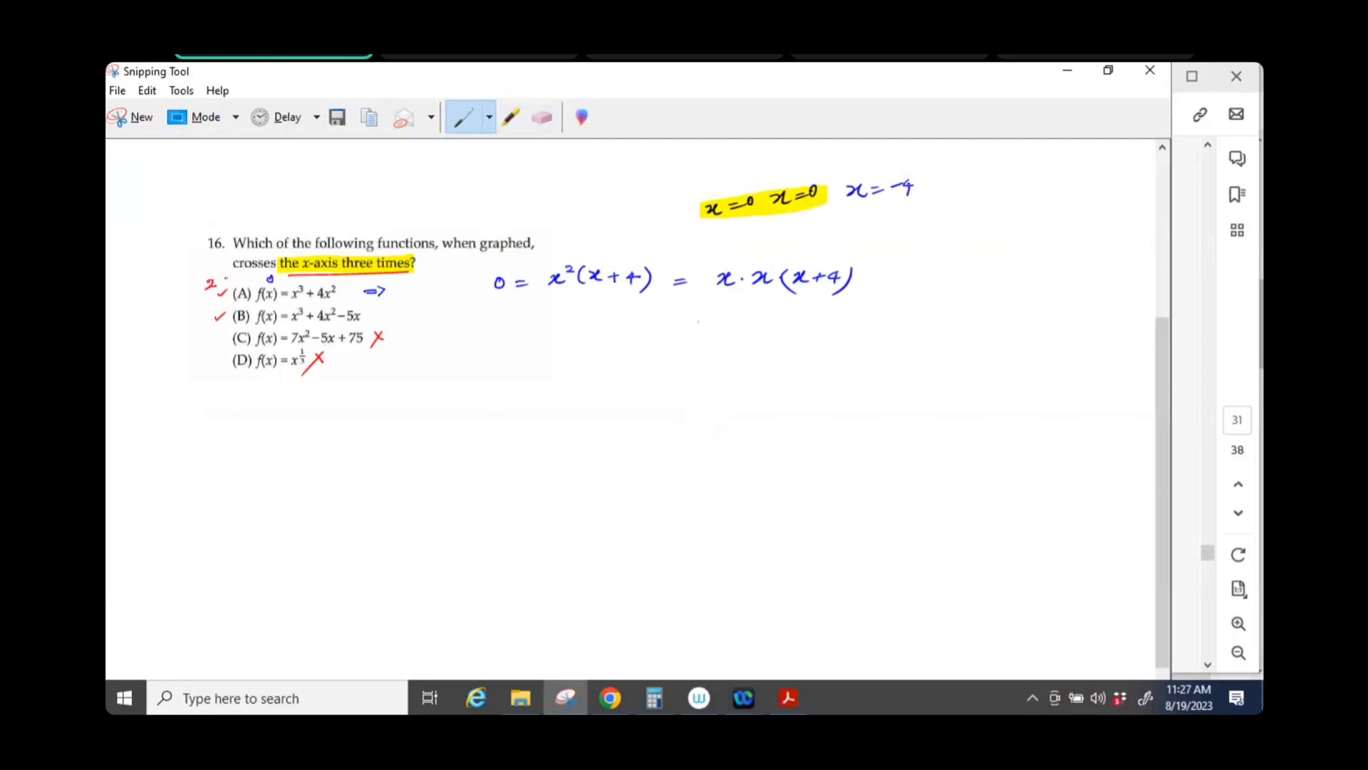
type("soh")
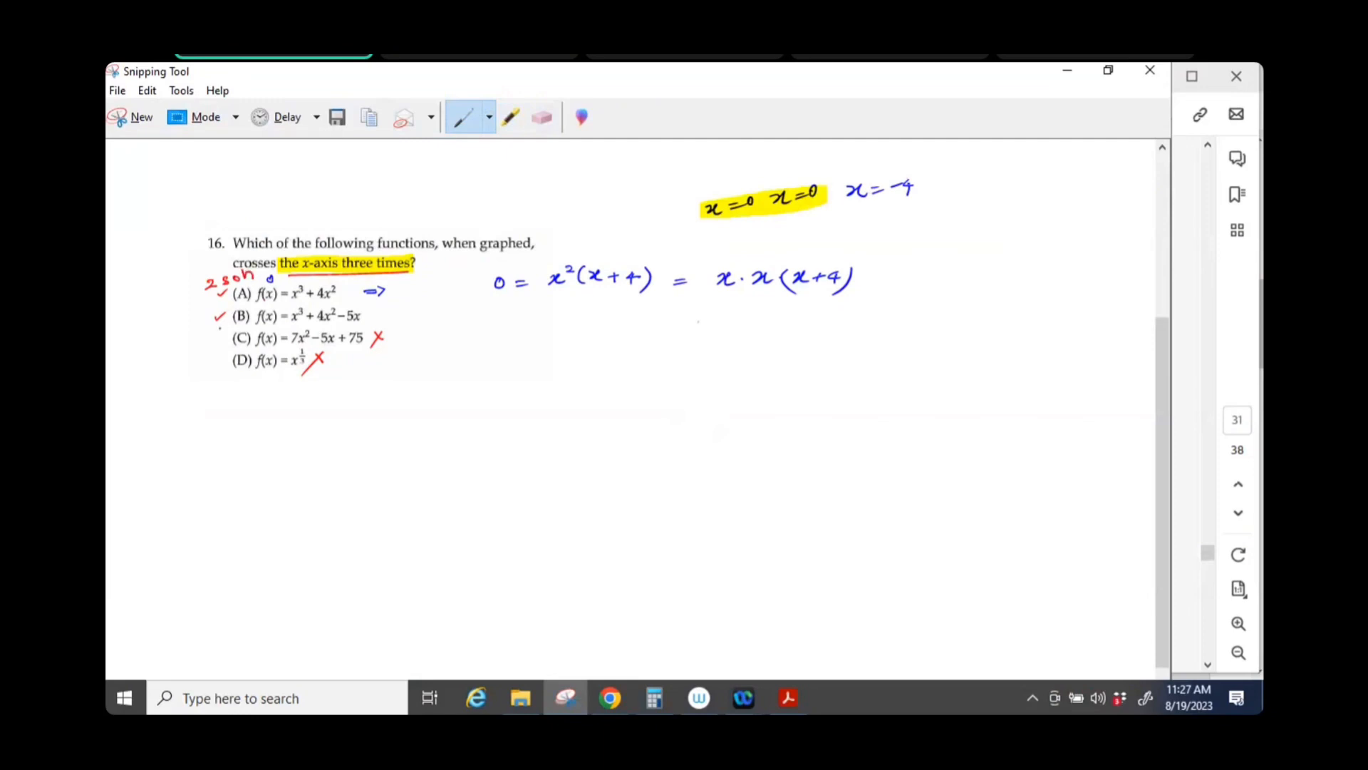